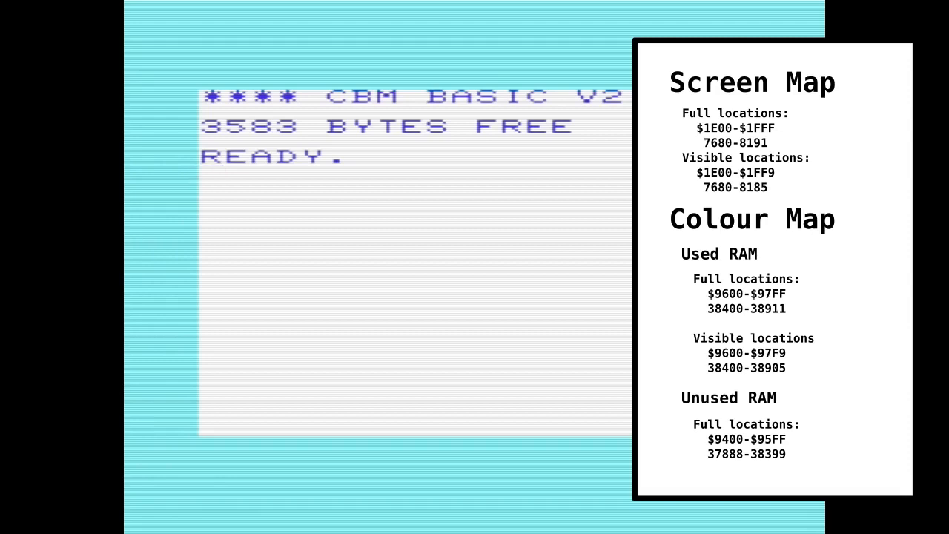
POKE screen code 1 into locations 7680 and 8185, then begin a POKE to colour address 38905
{"action": "type", "text": "POKE"}
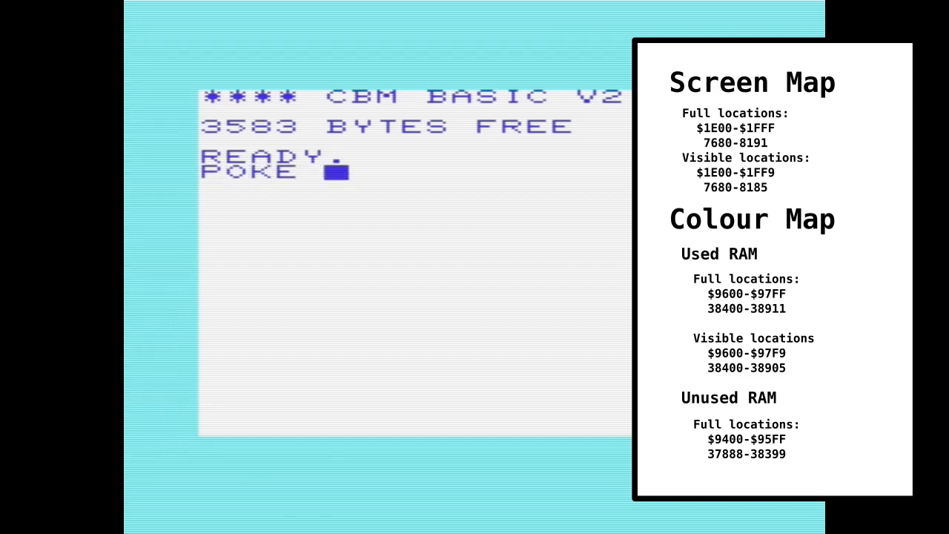
{"action": "type", "text": "7680,1"}
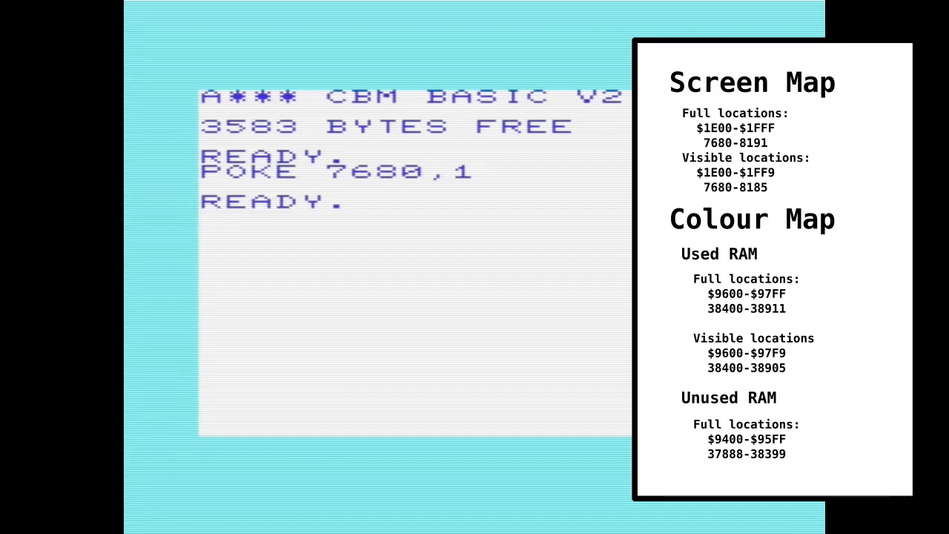
{"action": "type", "text": "POKE"}
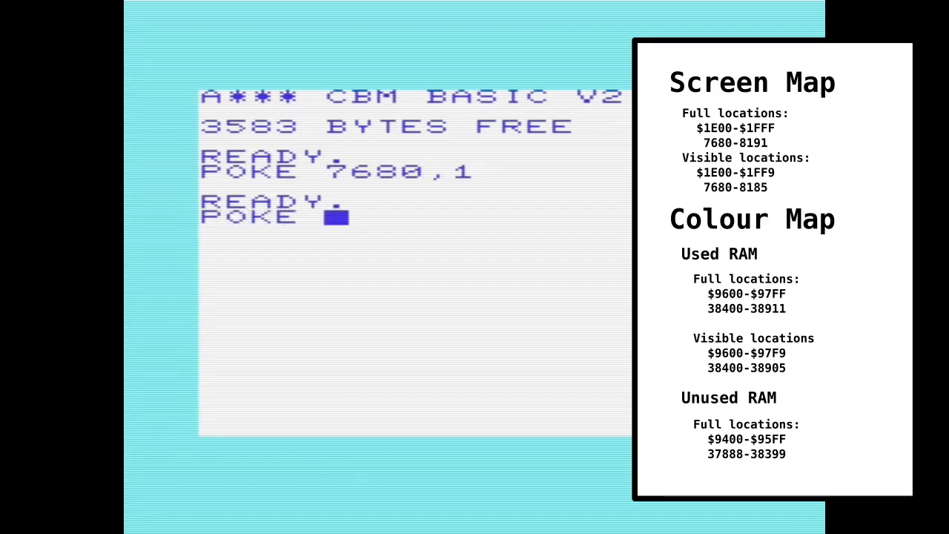
{"action": "type", "text": "8185,1"}
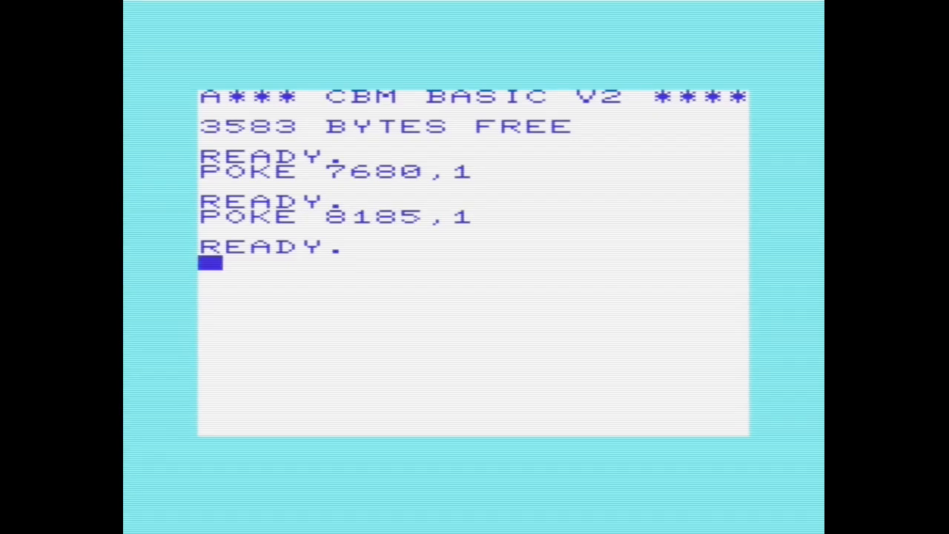
{"action": "type", "text": "POKE"}
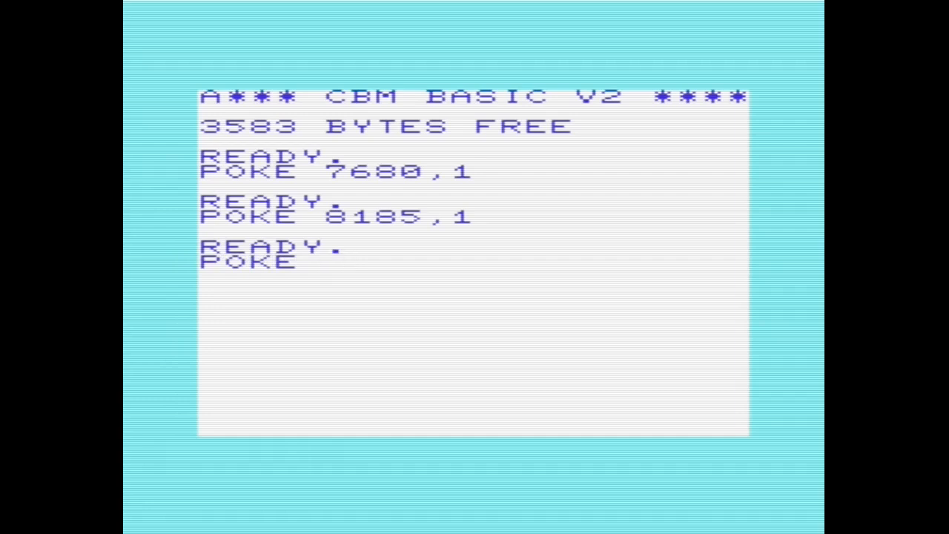
{"action": "type", "text": "38905,"}
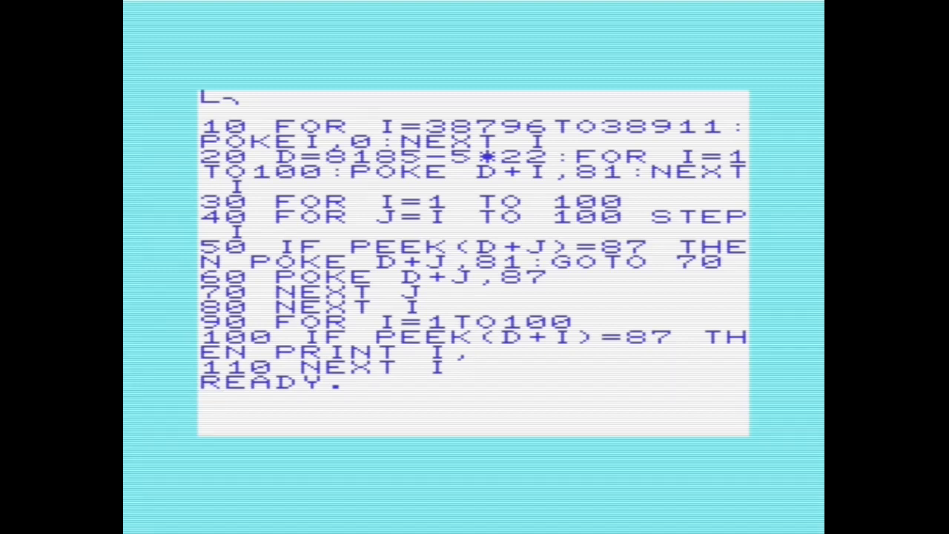
{"action": "key", "text": "Return"}
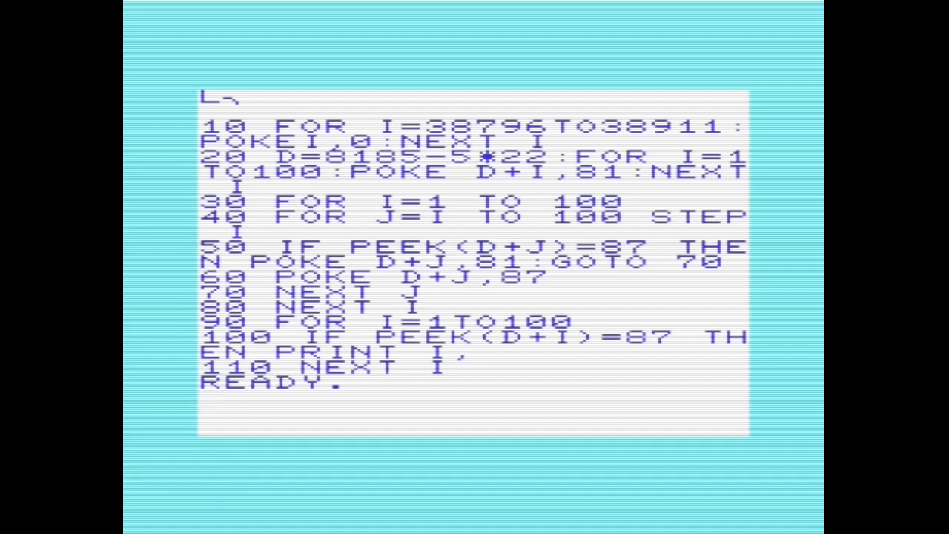
Run the program to print squares 1 to 100, leaving a ball pattern in the bottom rows
{"action": "key", "text": "Return"}
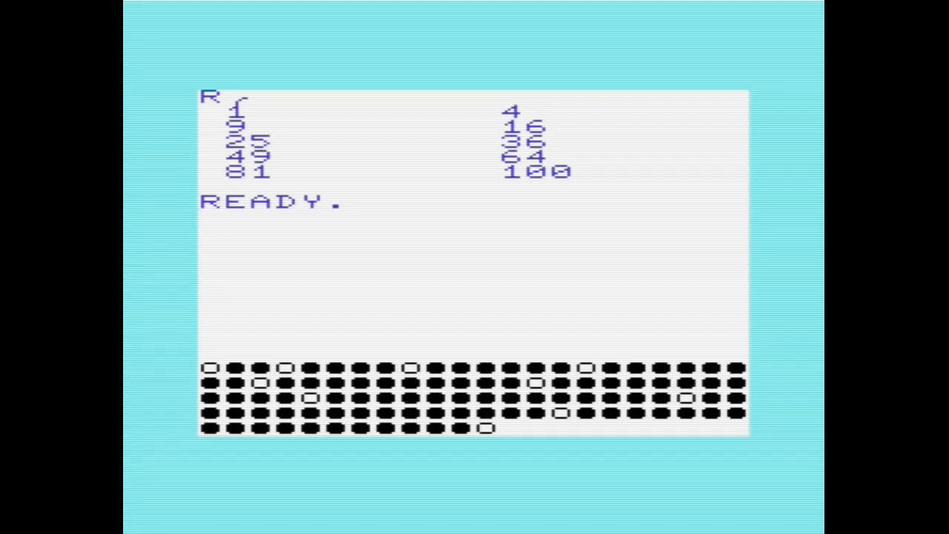
Enter POKE36867,(PEEK(36867)AND129)OR(2*18) to shorten the display to 18 rows
{"action": "type", "text": "POKE36867,(PEEK(36867)AND12"}
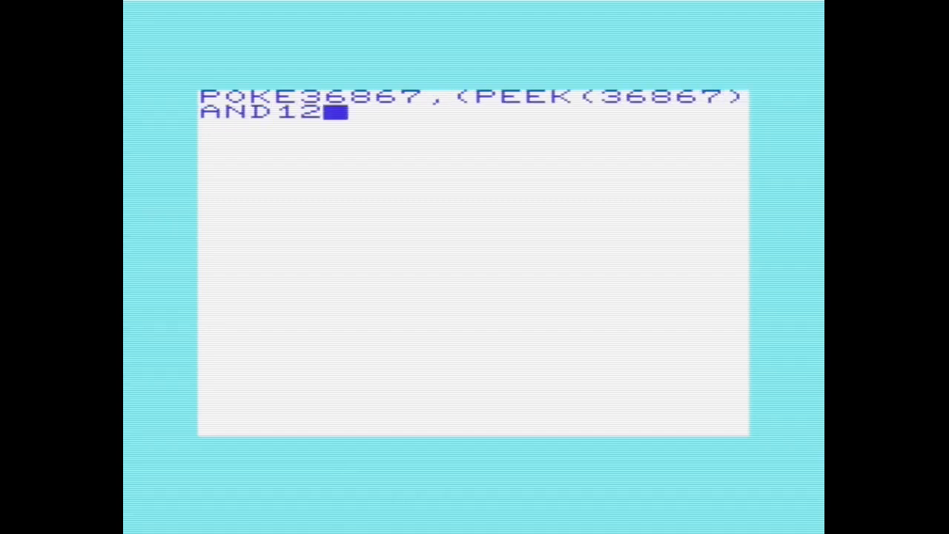
{"action": "type", "text": "9)OR(2*18)"}
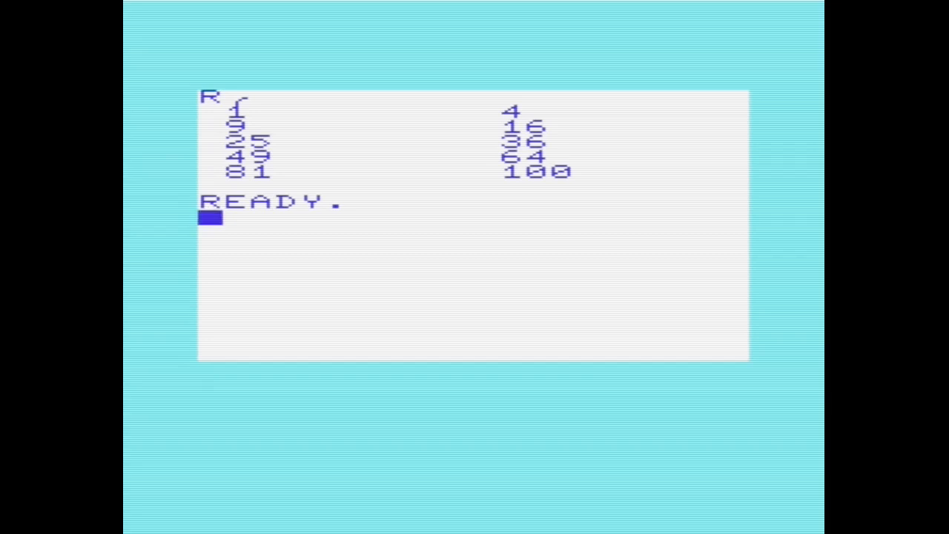
List lines 10–100 of the colour-map flag program at 37888
{"action": "key", "text": "Return"}
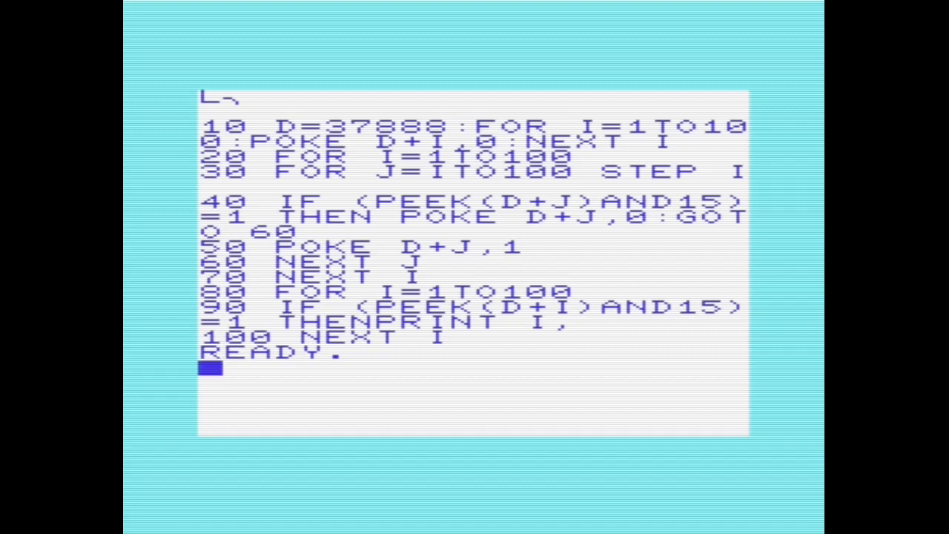
Type RUN beneath the listing to execute the colour-map flag program
{"action": "type", "text": "R"}
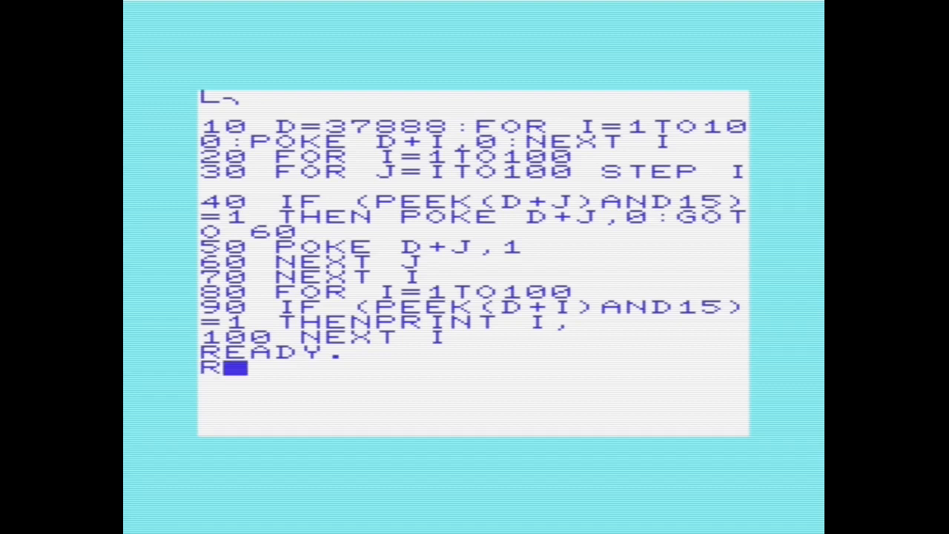
{"action": "type", "text": "U"}
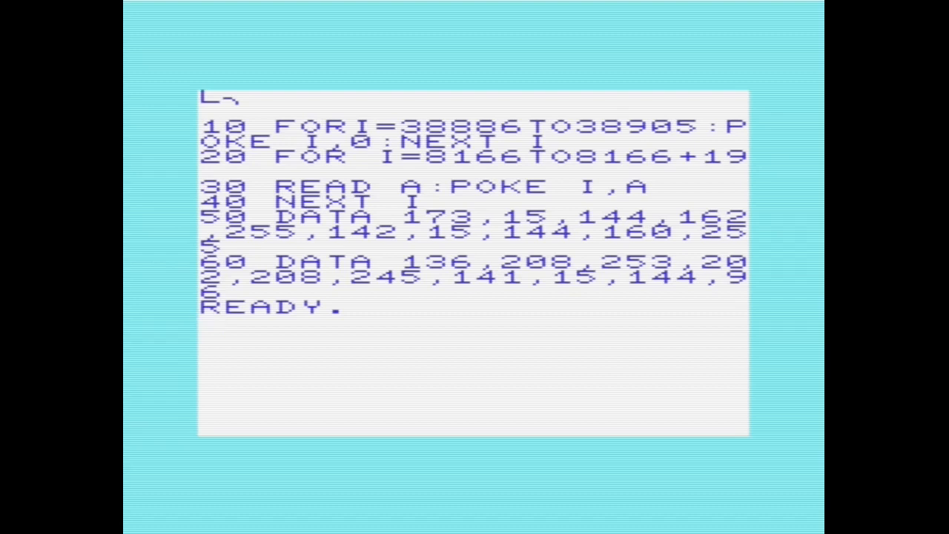
Start a direct POKE command aimed at machine-code address 8166
{"action": "type", "text": "POKE81"}
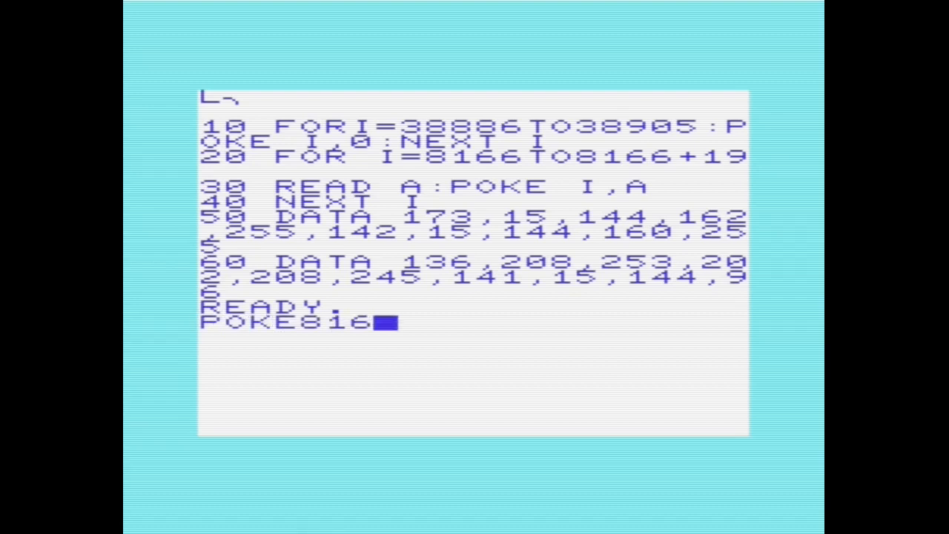
{"action": "type", "text": "6"}
{"action": "type", "text": "SYS 8166"}
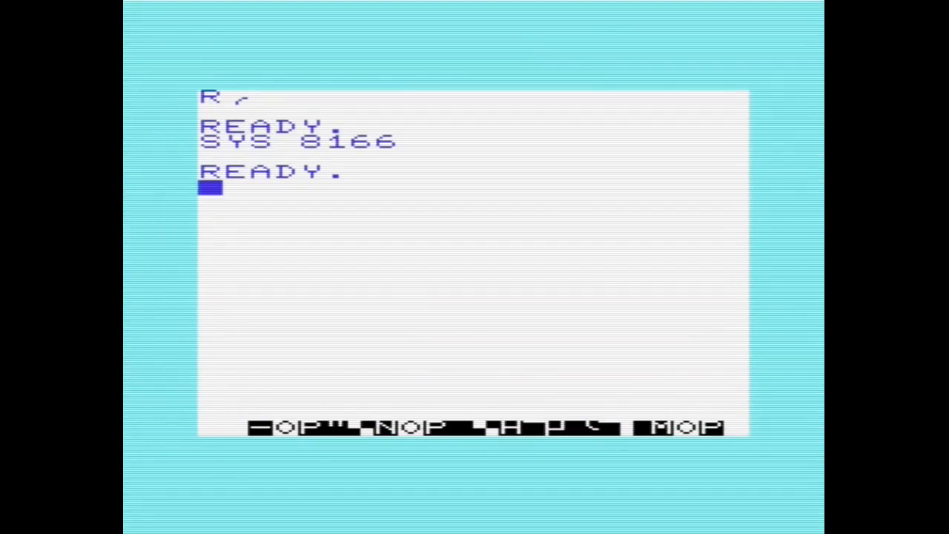
Compose POKE36867,(PEEK(36867)AND129)OR(2*22) to set the display to 22 rows
{"action": "type", "text": "POKE36867,(PEEK(3686"}
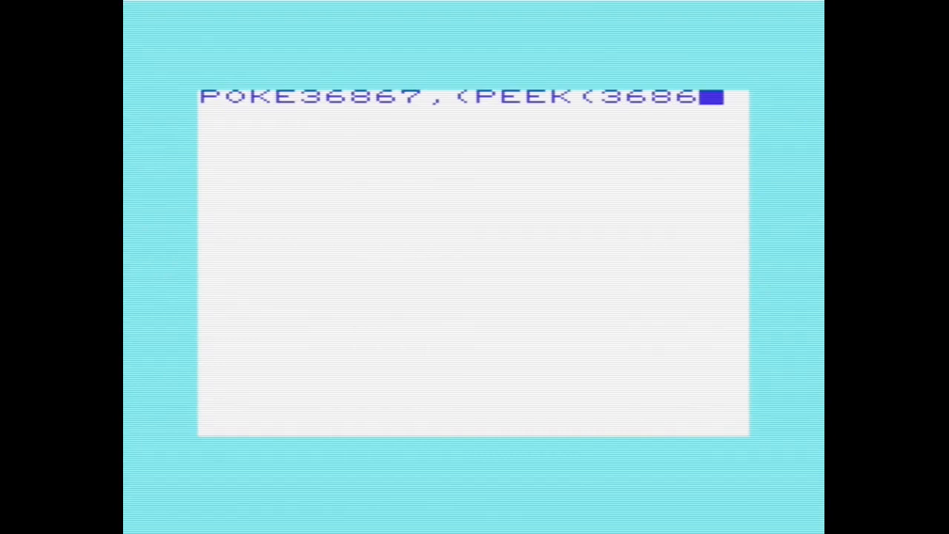
{"action": "type", "text": "7)AND129)"}
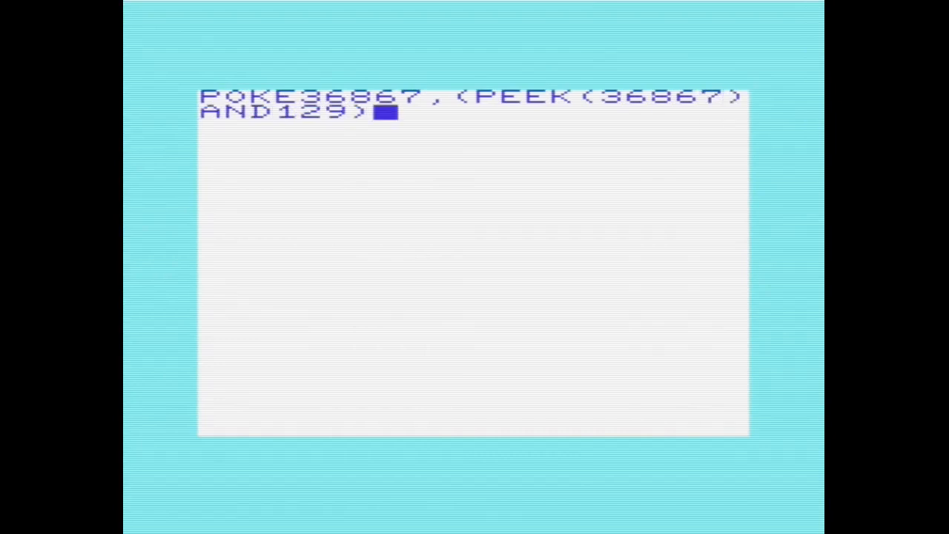
{"action": "type", "text": "OR(2*22)"}
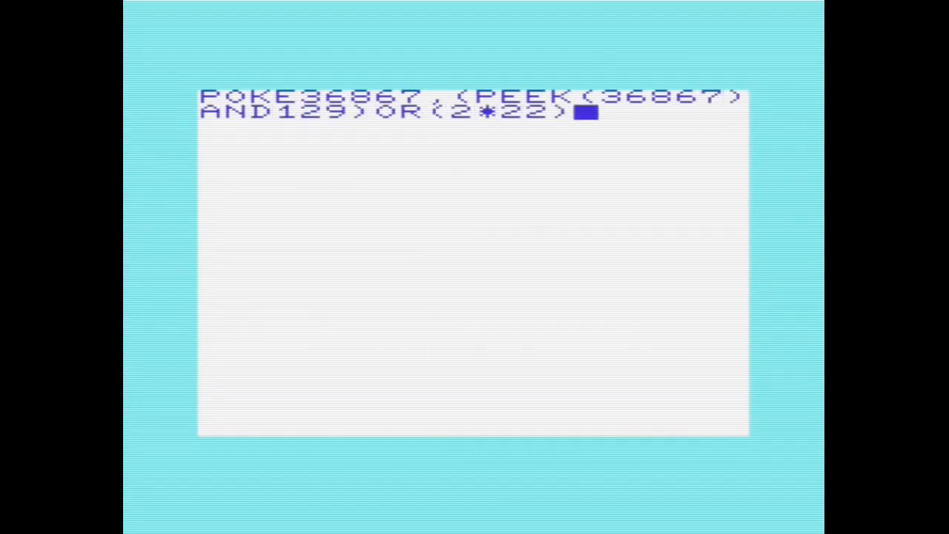